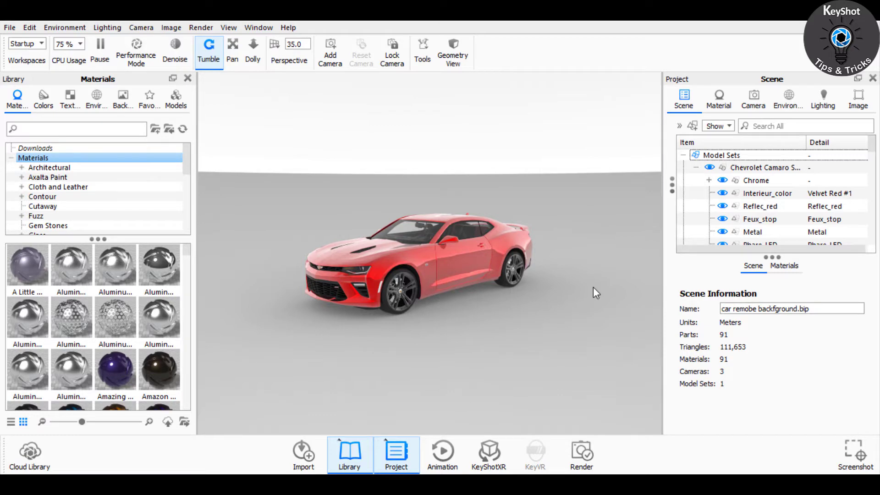
mouse_move(591, 280)
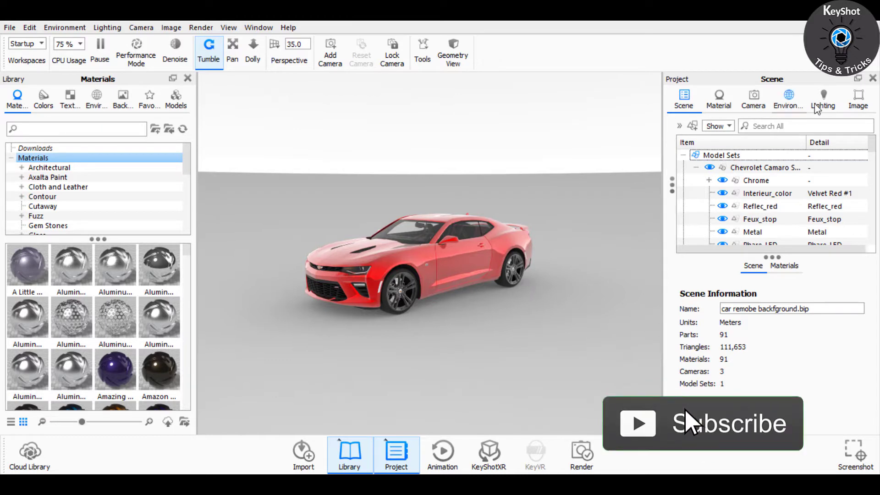
Step: Show the Environment settings with the Background section expanded
click(787, 100)
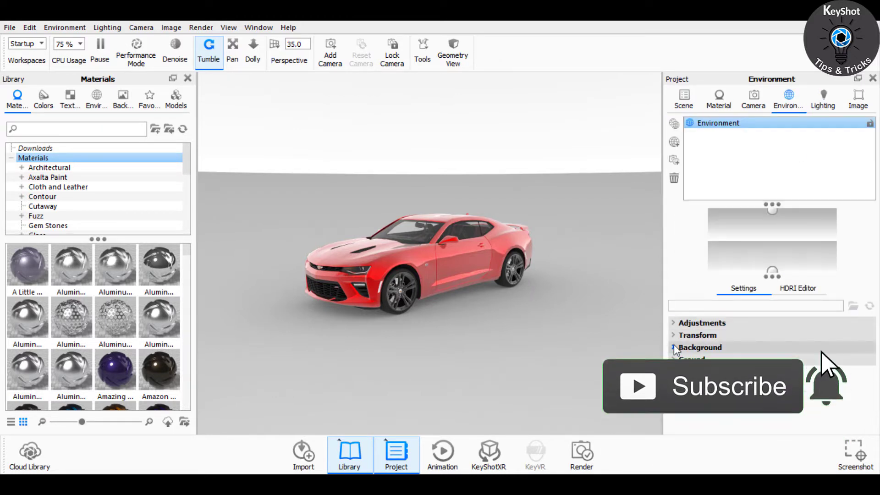
click(699, 348)
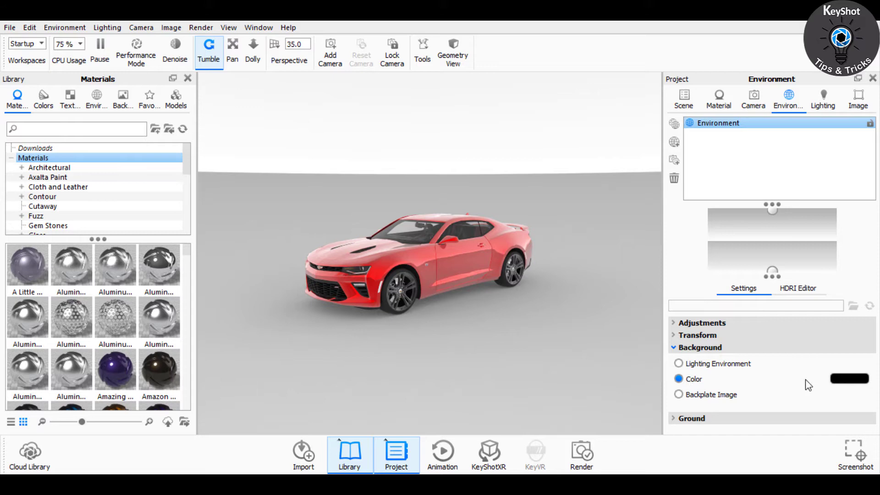
Step: Try a reddish background colour, set it back to solid black, and expand the Ground options
click(847, 377)
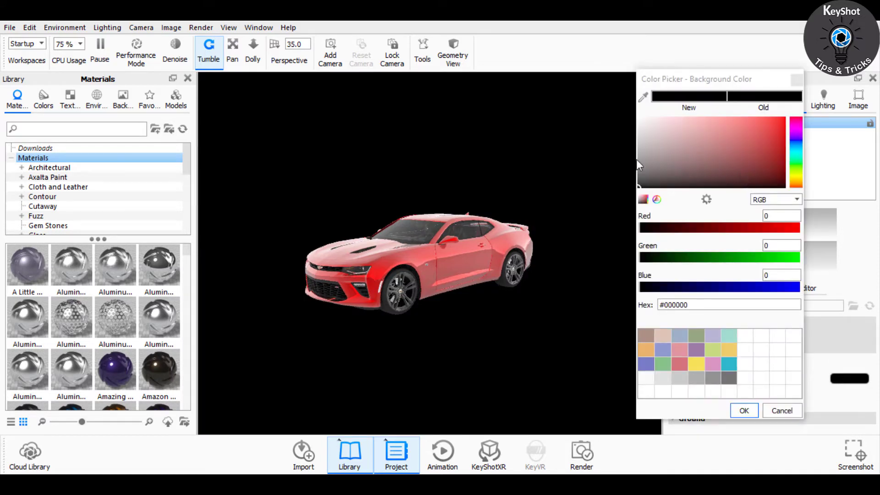
click(712, 160)
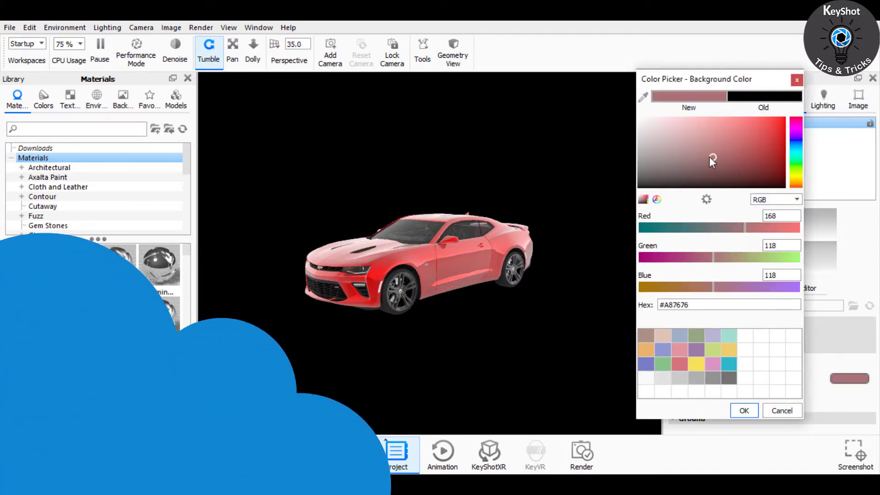
click(640, 188)
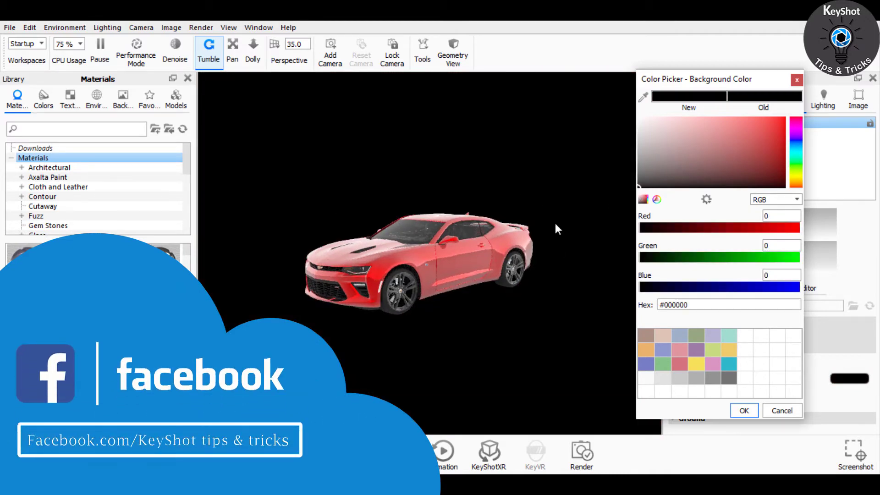
click(791, 113)
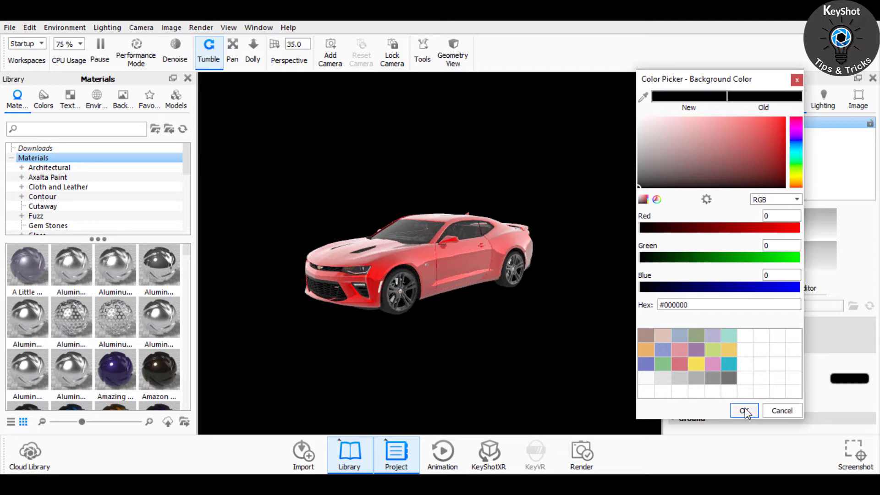
click(743, 410)
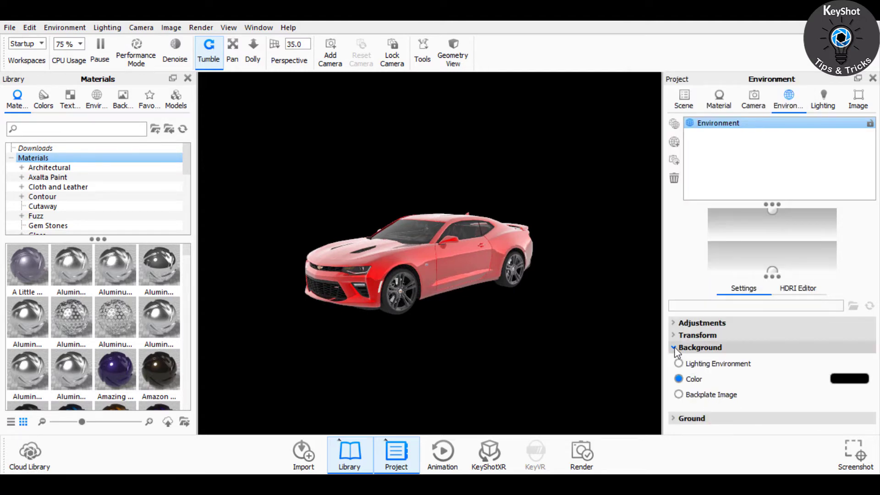
click(692, 359)
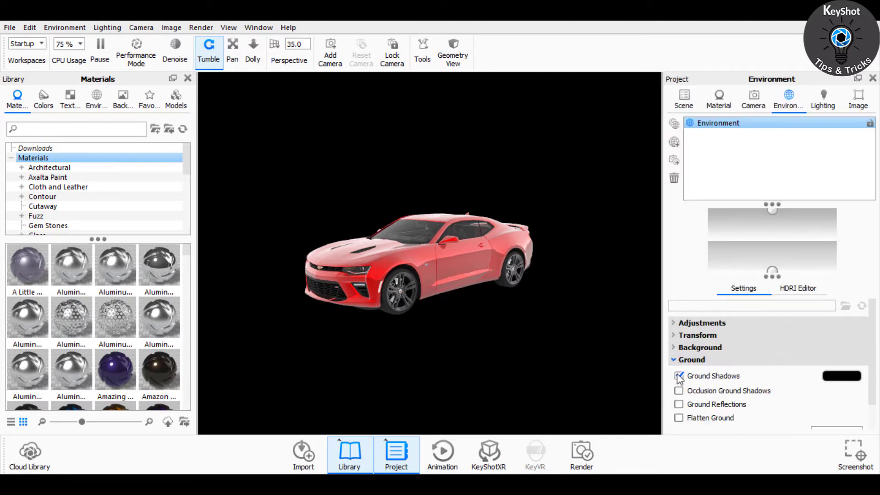
click(693, 360)
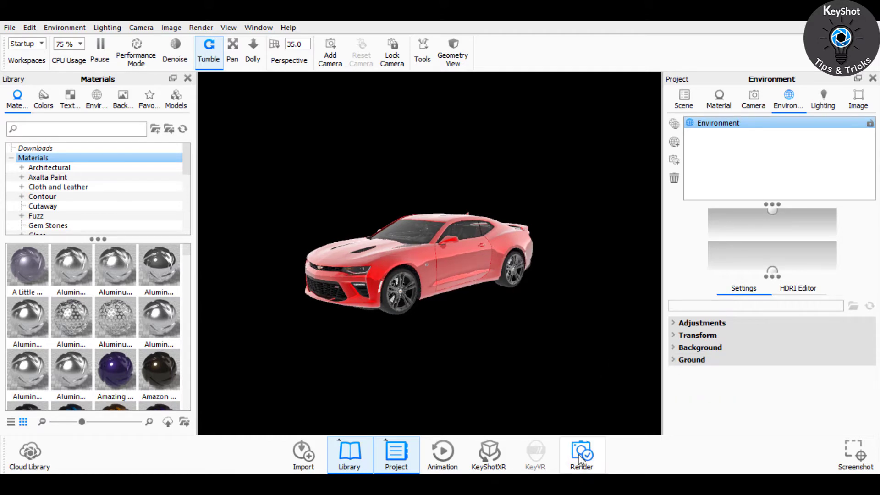
Step: Set the render output for 'car red' with no name suffix and TIFF format kept
click(582, 453)
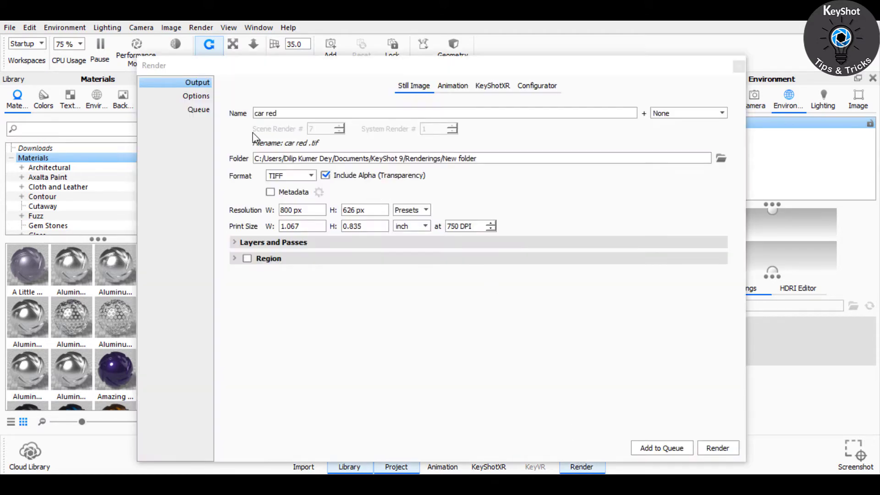
click(720, 113)
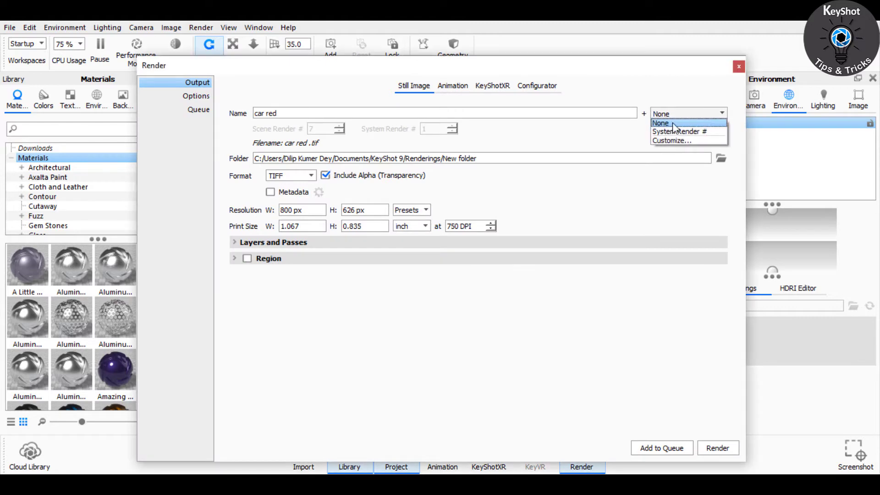
click(661, 123)
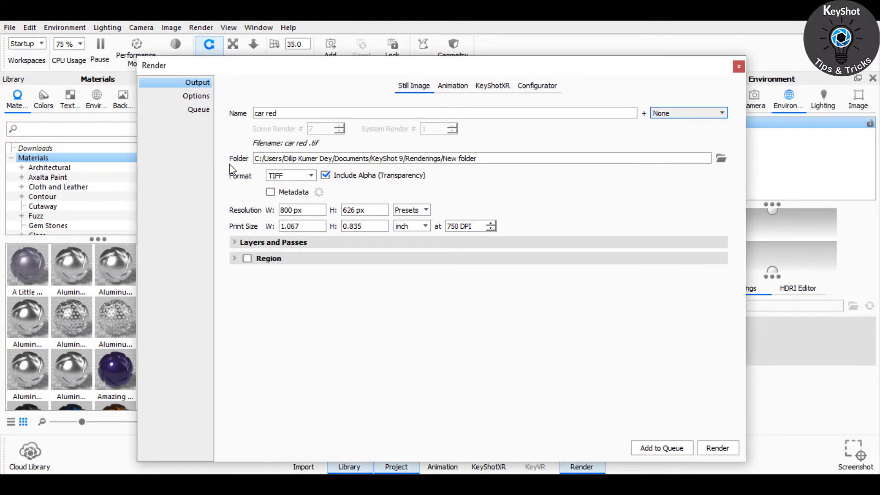
click(290, 175)
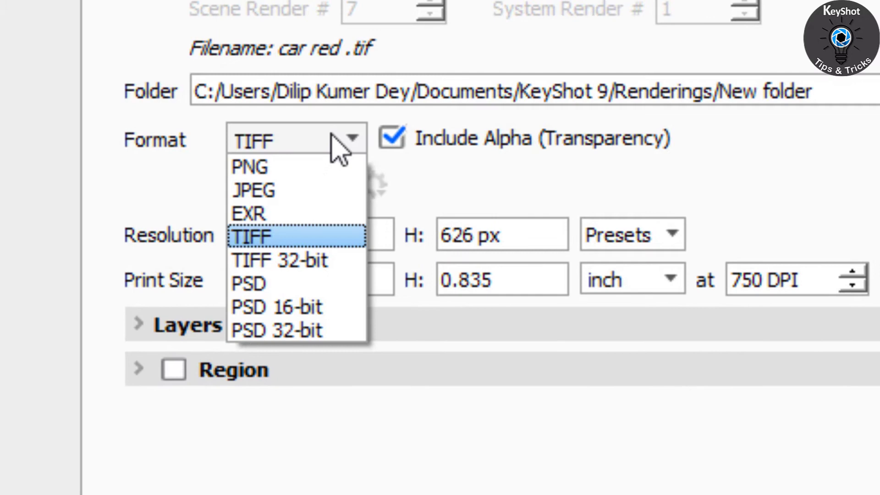
mouse_move(328, 252)
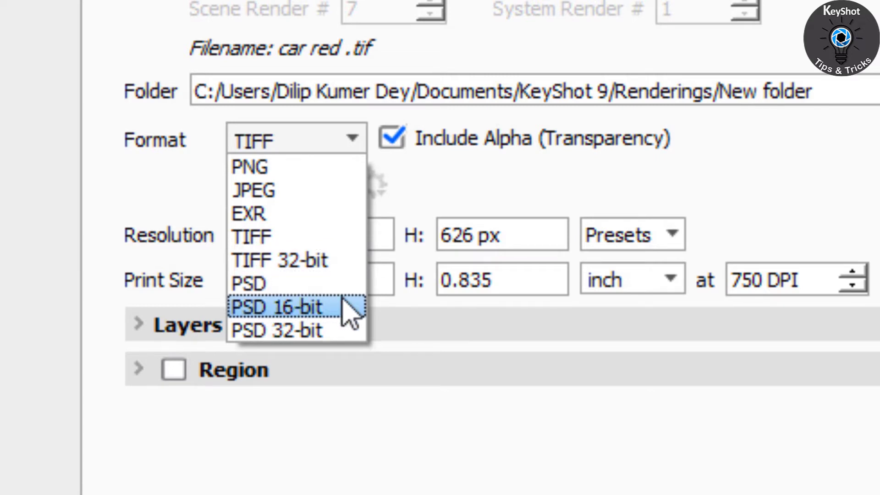
mouse_move(298, 283)
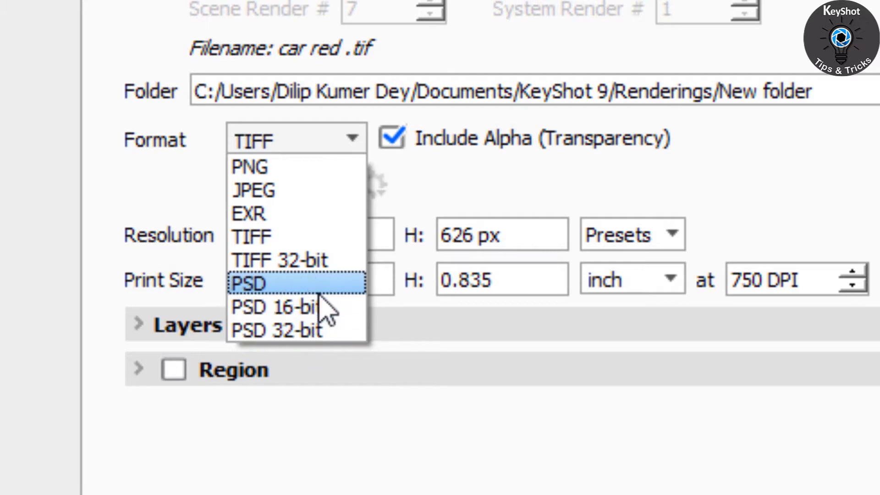
mouse_move(314, 280)
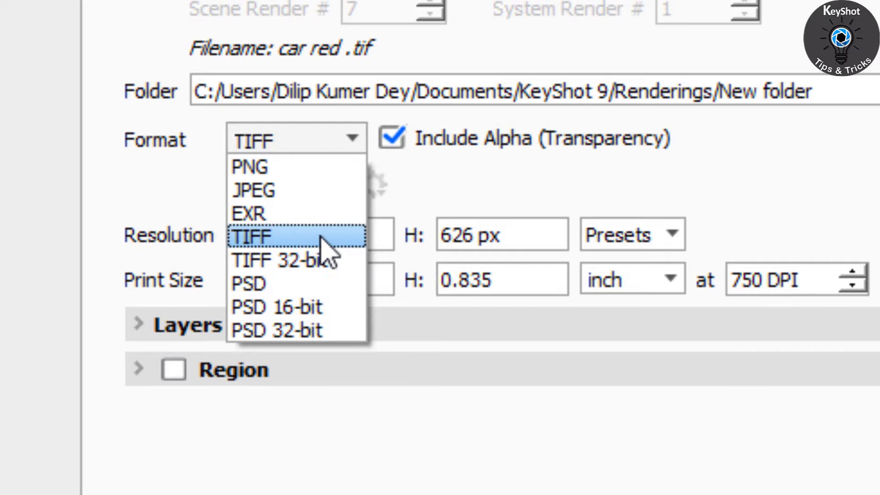
click(253, 237)
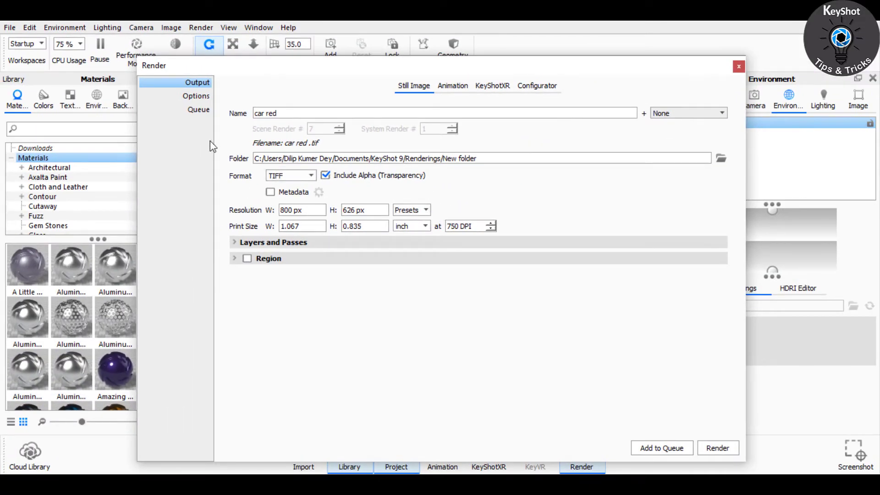
Step: Render the still image 'car red' at 800 x 626 from the Options page
click(196, 95)
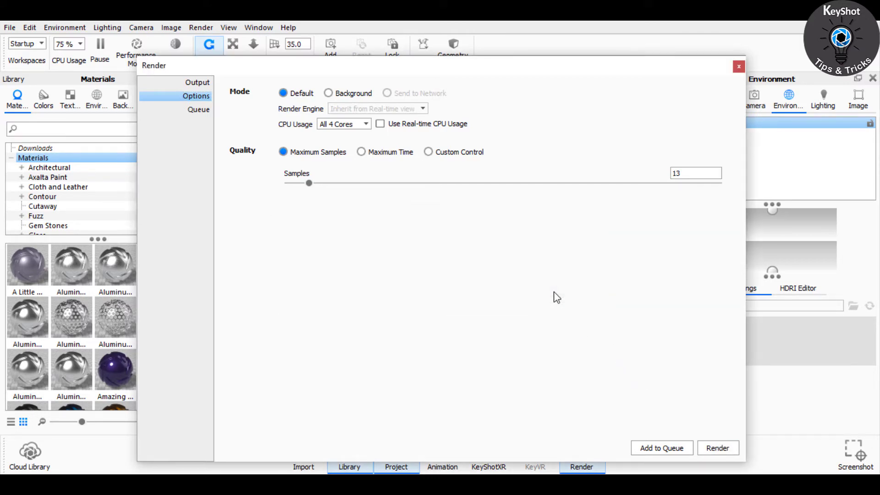
click(717, 447)
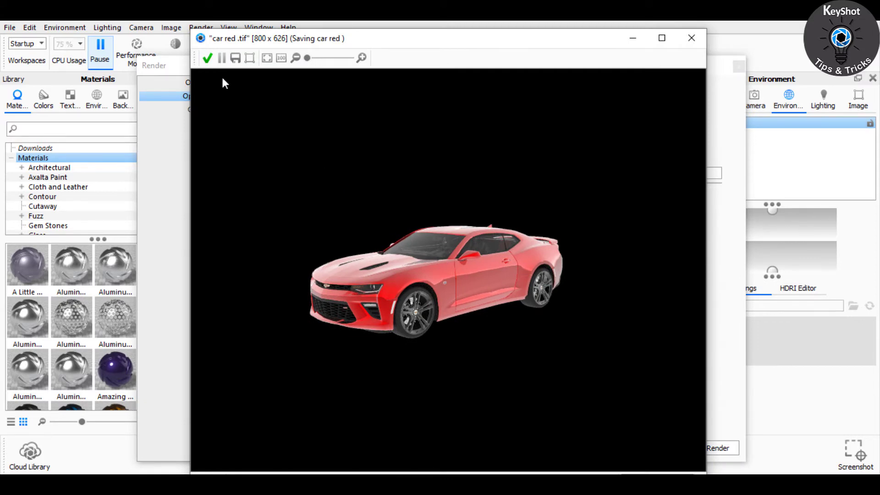
mouse_move(232, 85)
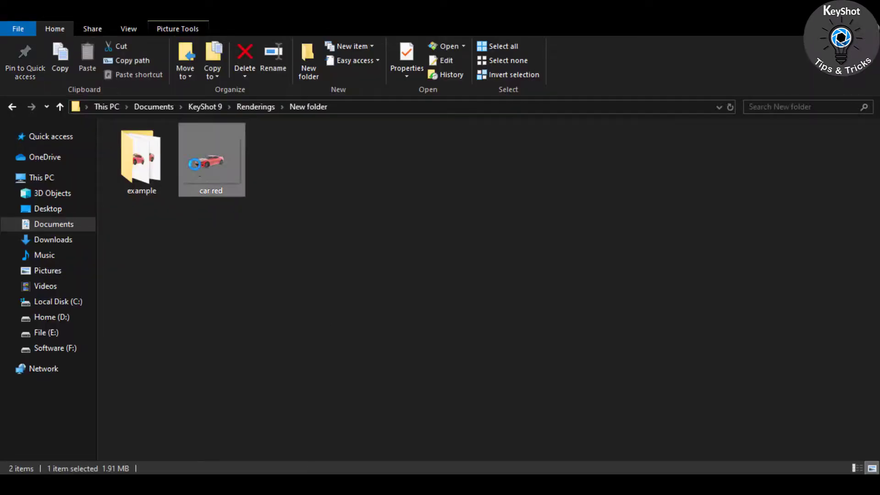
Step: Locate the 'car red' render in the New folder and bring up its file actions
double_click(211, 159)
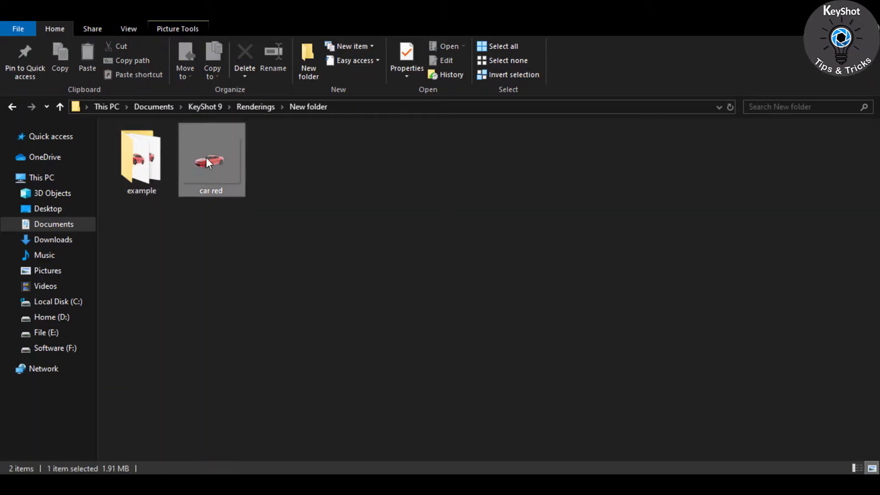
right_click(210, 162)
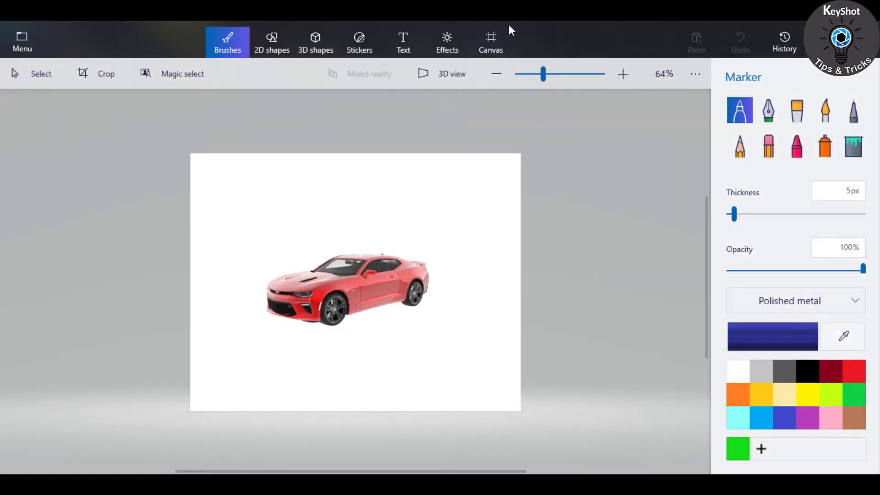
Step: Make the Paint 3D canvas transparent so the car floats, then go to the file menu
click(490, 42)
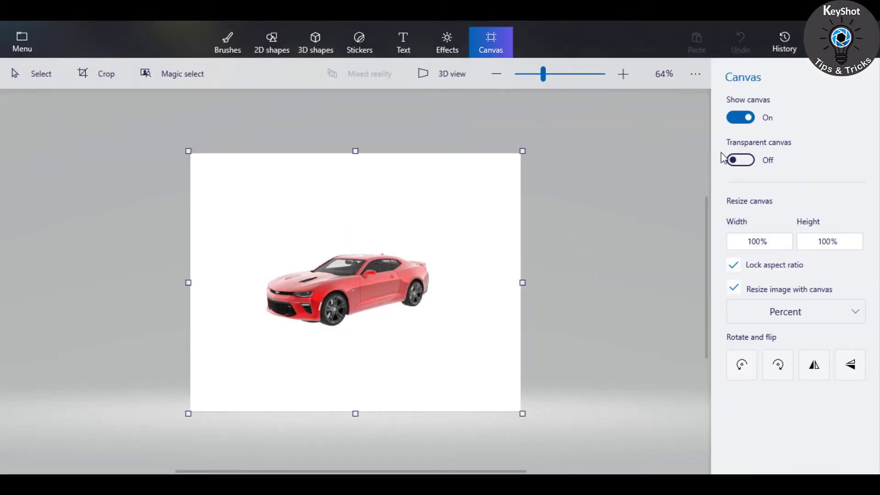
mouse_move(739, 160)
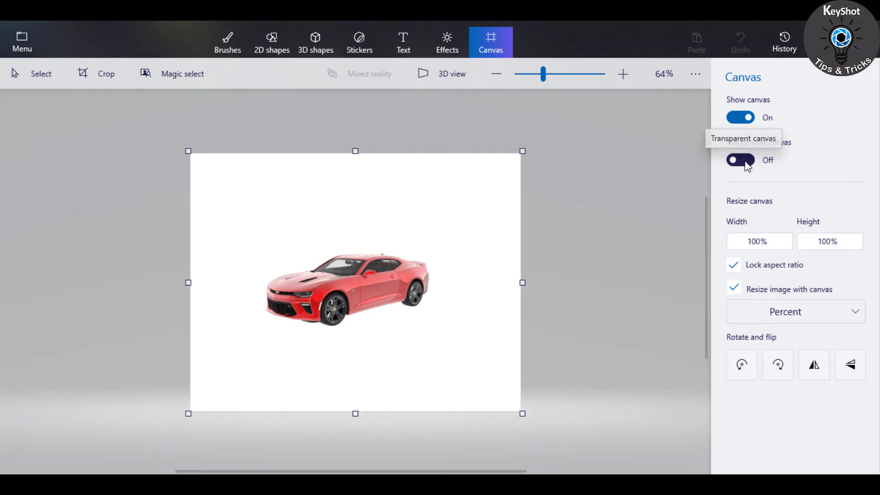
click(740, 159)
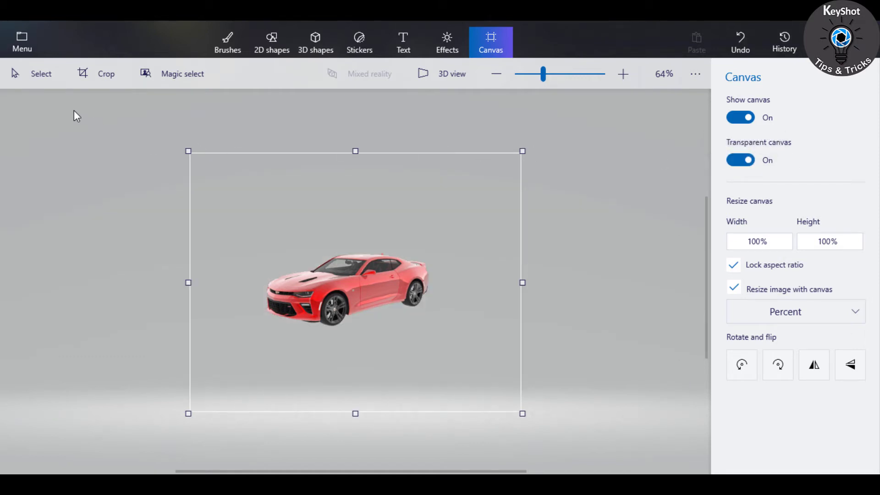
click(21, 40)
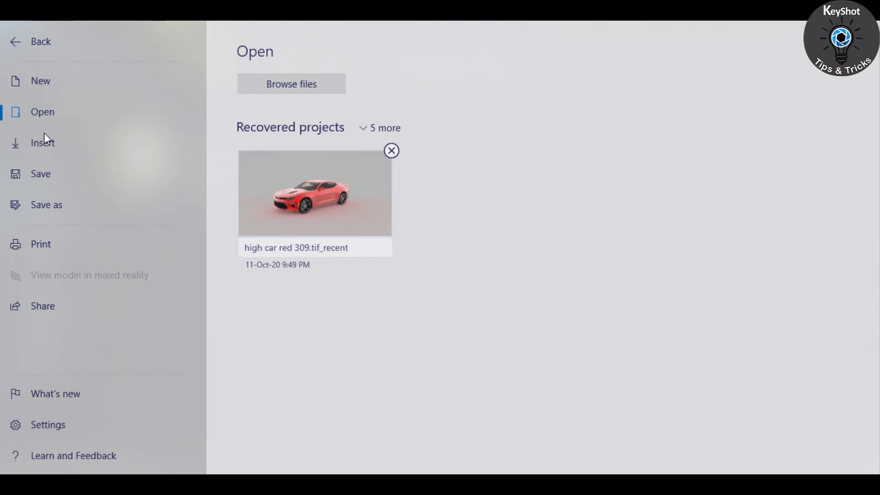
Step: Save the transparent car image as a 2D PNG named 'car red 1' in the New folder
click(47, 204)
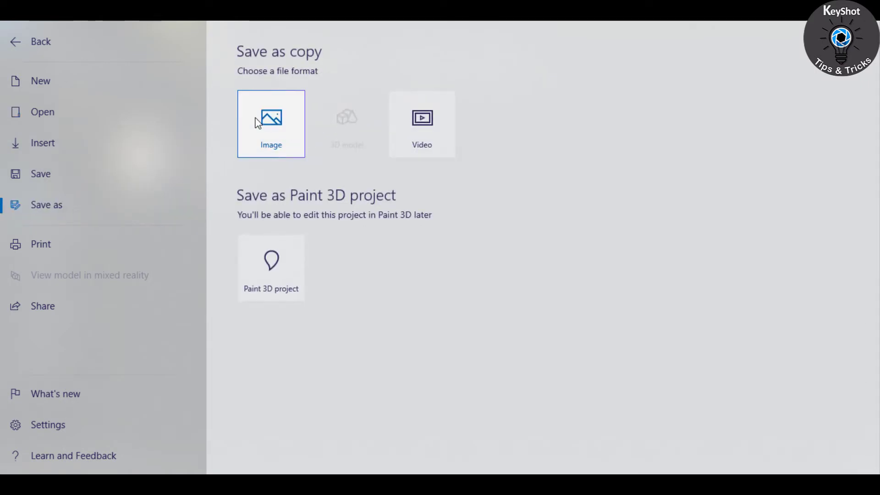
click(270, 123)
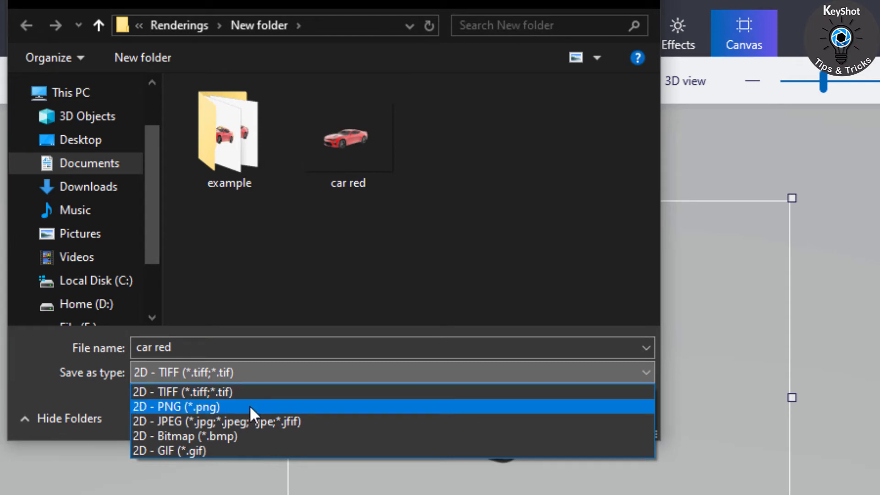
click(175, 407)
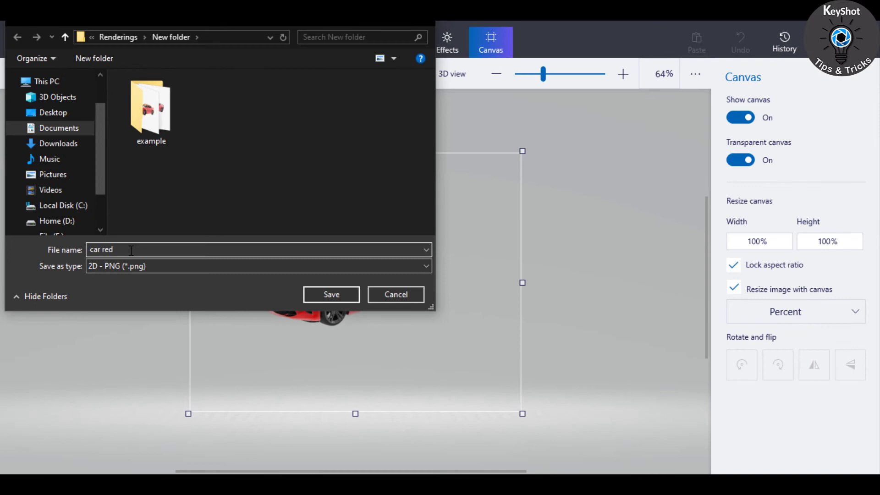
text(1)
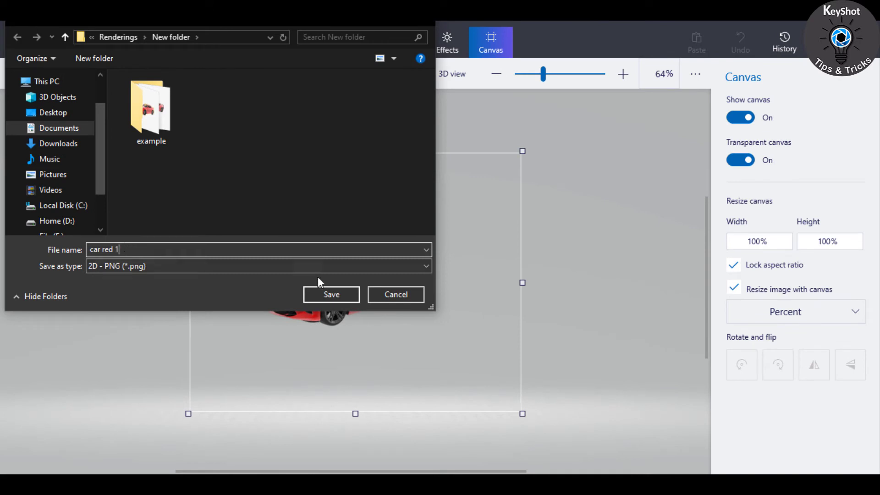
click(330, 294)
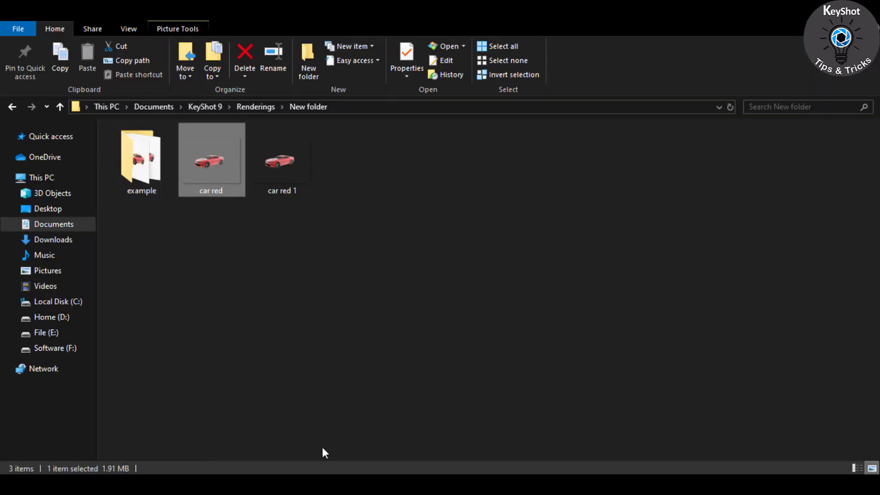
Step: Compare the 89.4 KB 'car red 1' PNG with the original render and view it
click(282, 163)
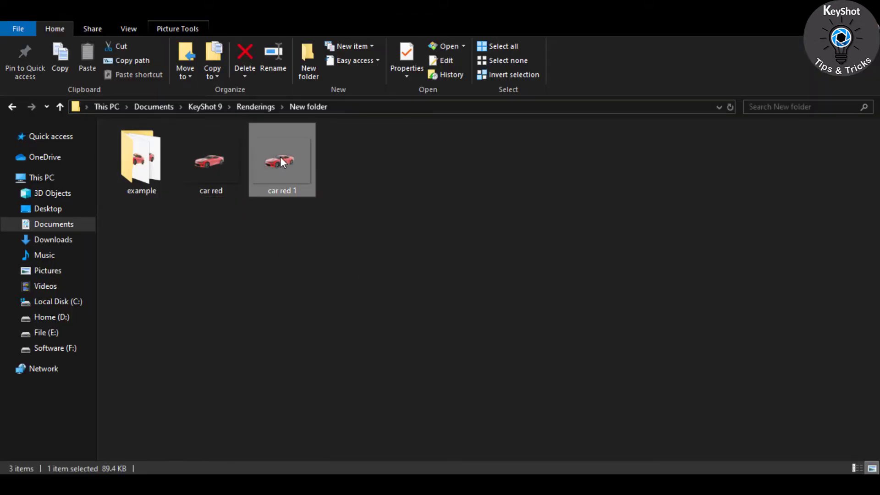
double_click(281, 161)
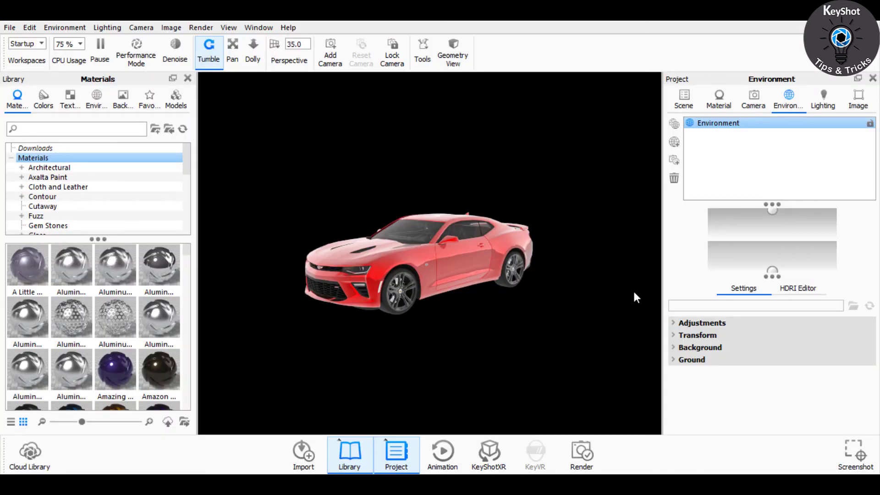
Step: Change the scene background to solid red (#D83B3B) and go to the render settings
click(699, 347)
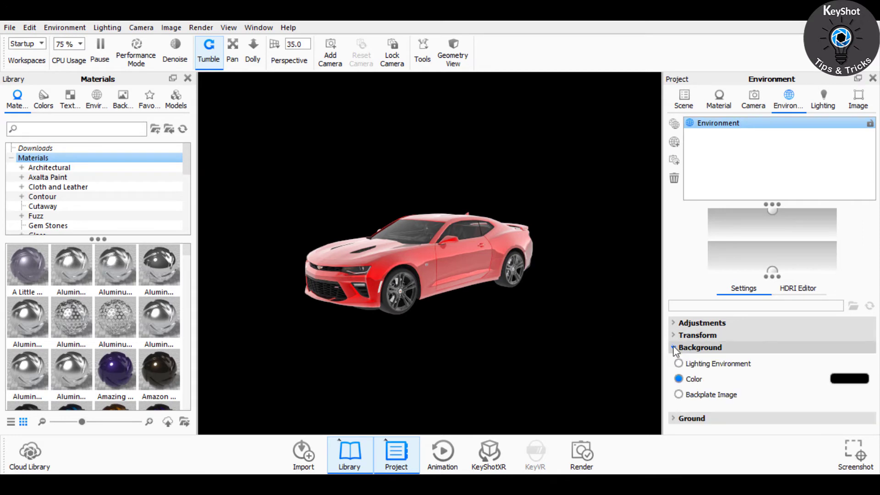
click(848, 379)
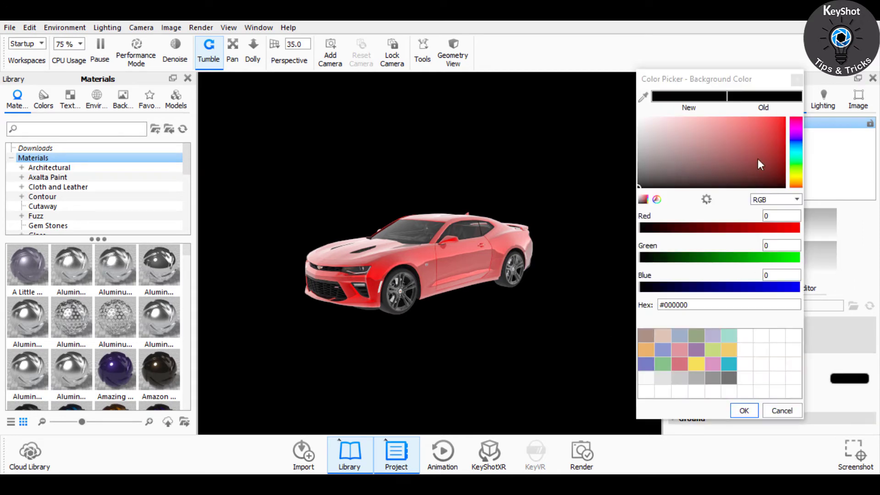
click(775, 138)
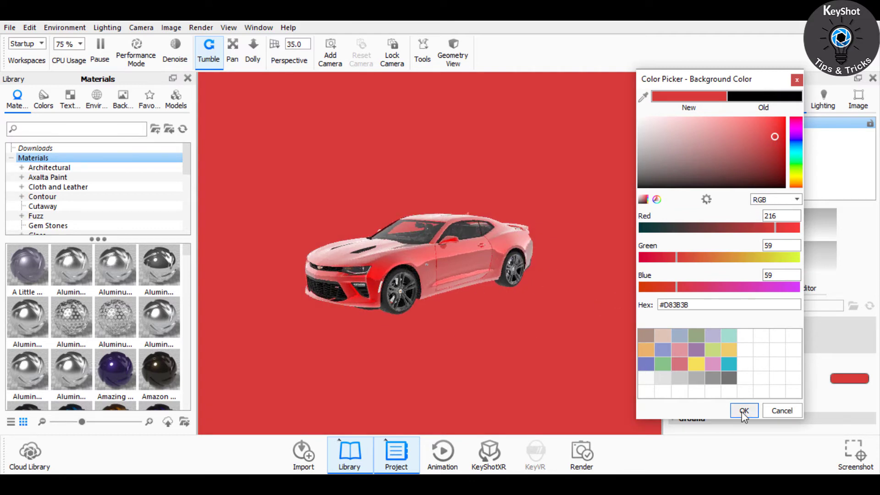
click(744, 410)
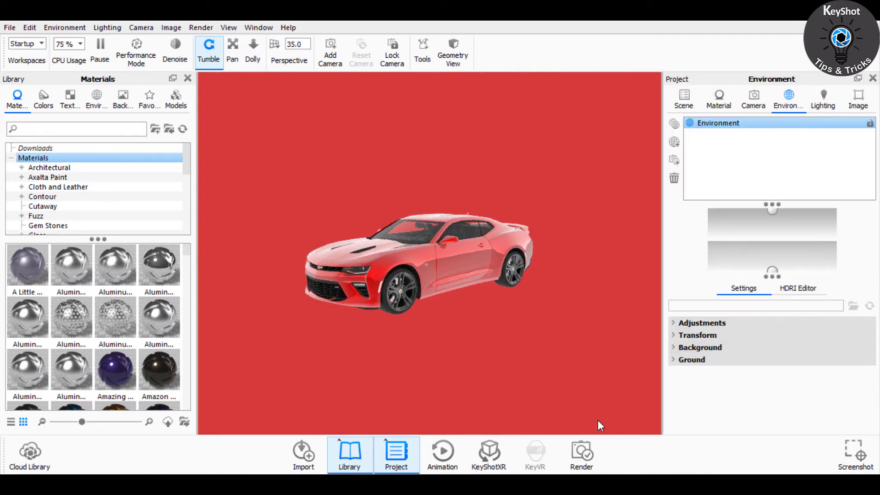
click(581, 452)
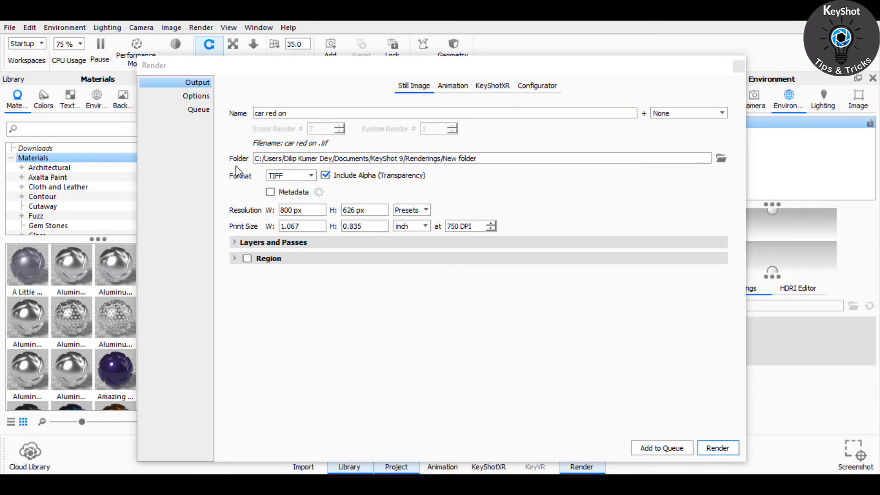
Step: Render 'car red on' as a TIFF with samples raised to 54 and save it
click(275, 112)
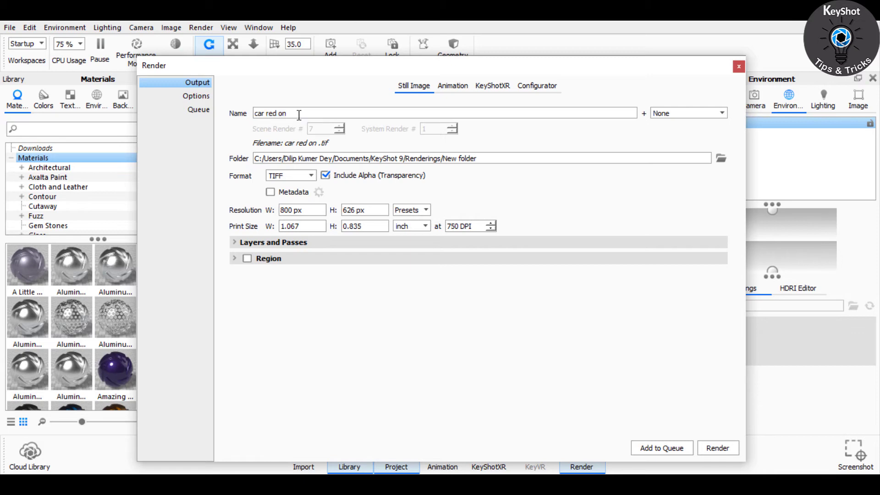
click(290, 175)
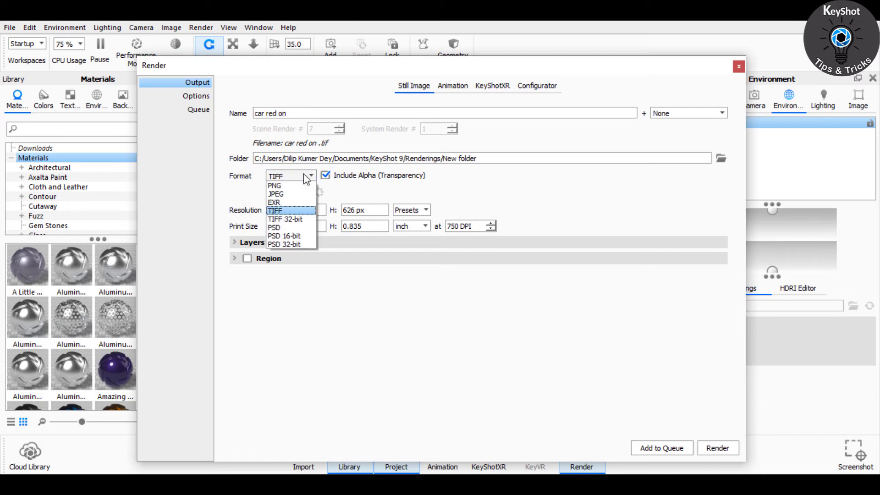
click(275, 210)
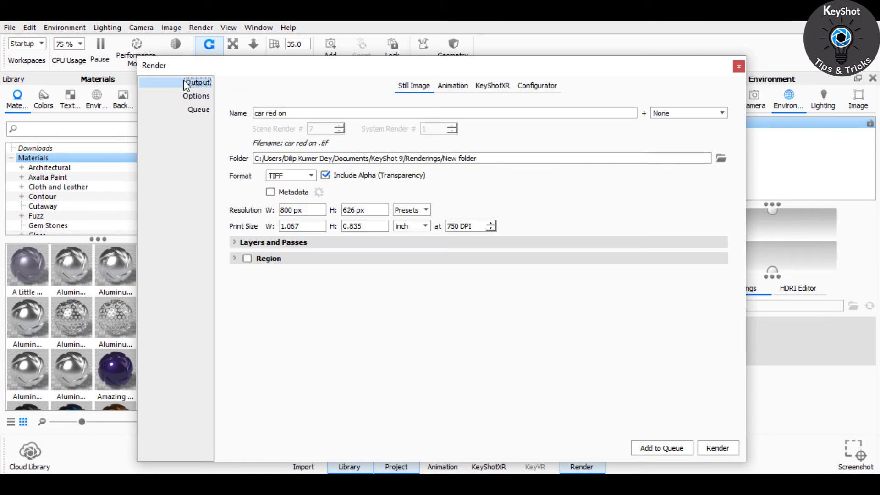
click(196, 96)
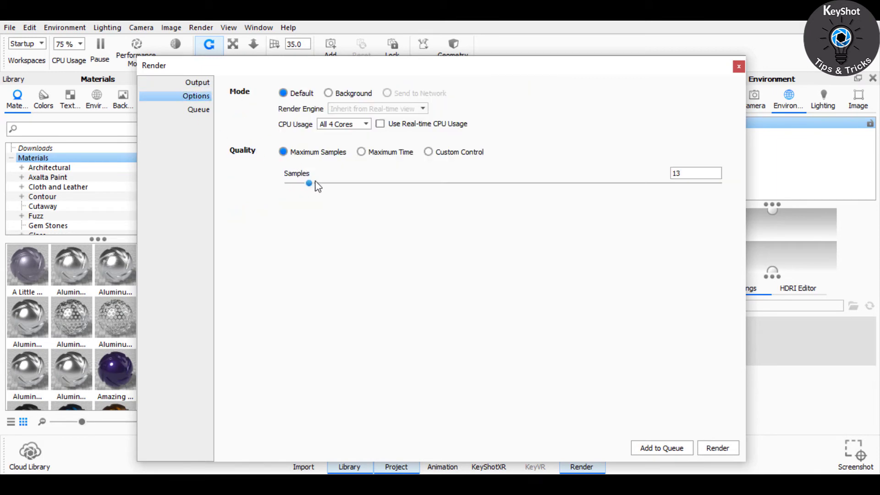
drag(309, 184, 361, 183)
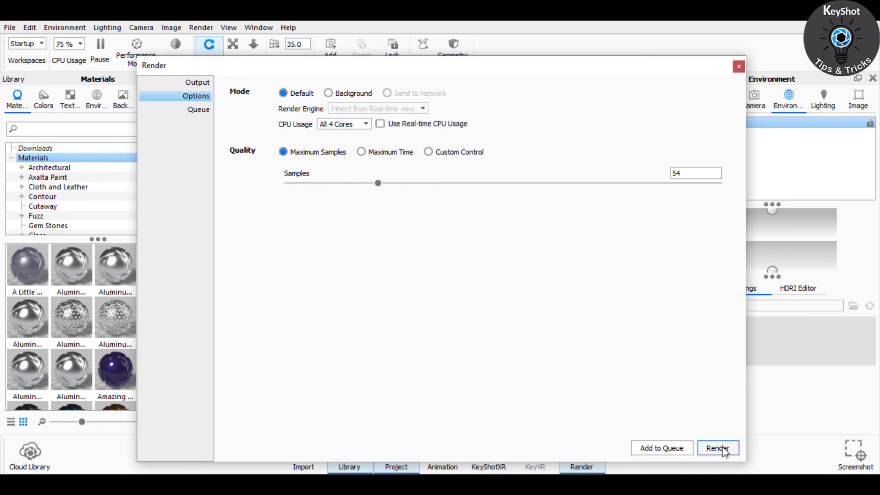
click(718, 448)
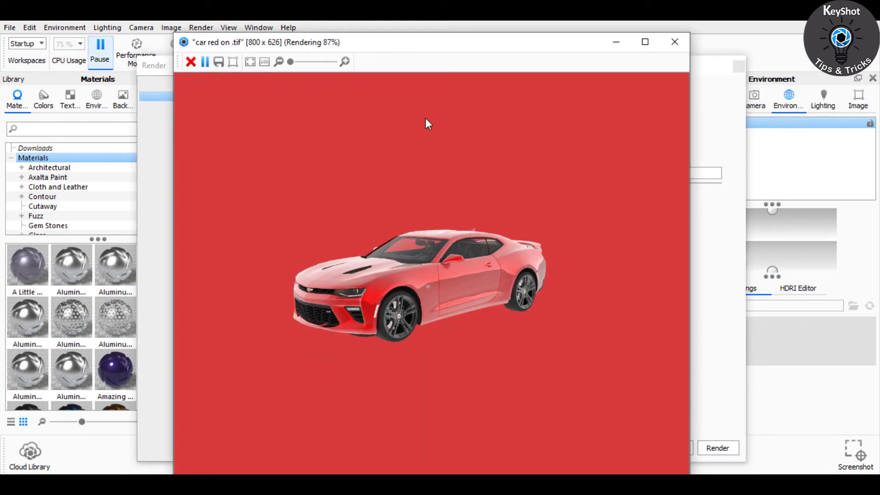
click(191, 61)
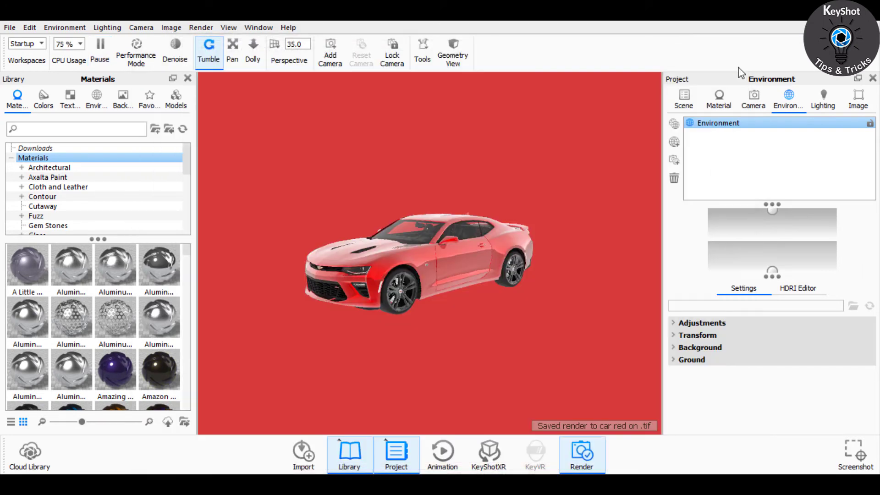
Step: Preview the car red on render in the renderings folder, then send it to Paint 3D
click(100, 43)
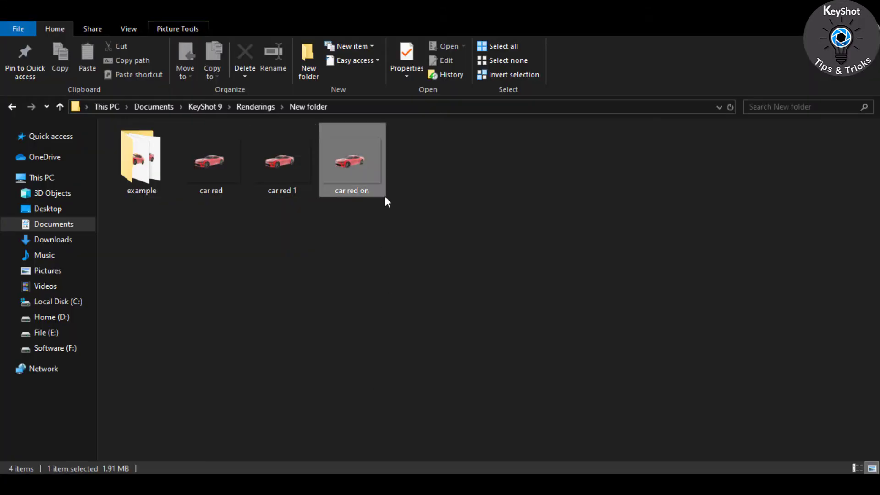
double_click(352, 160)
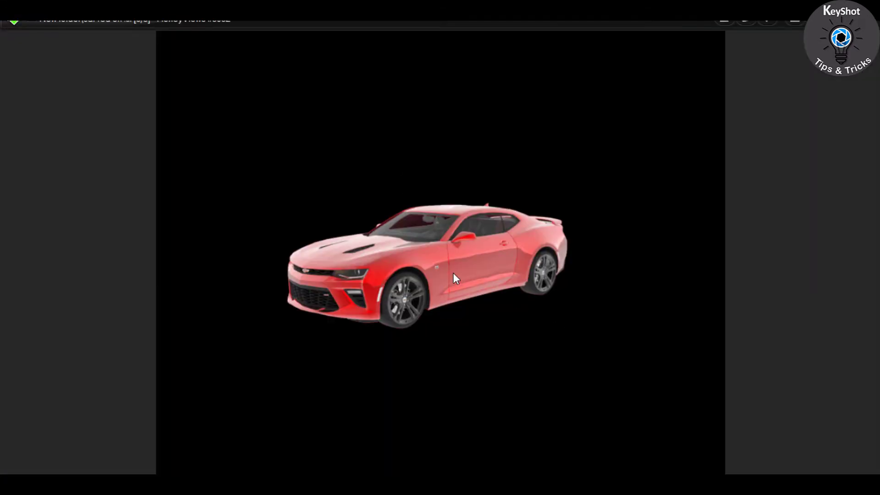
mouse_move(462, 270)
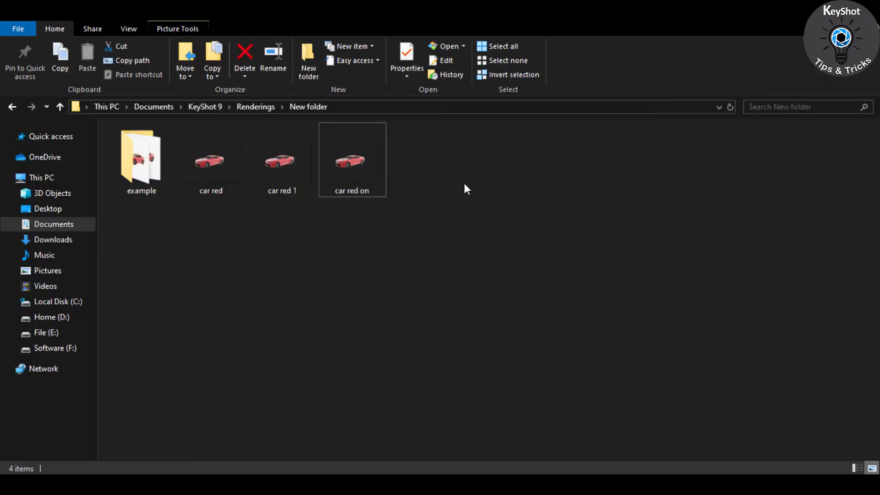
click(464, 46)
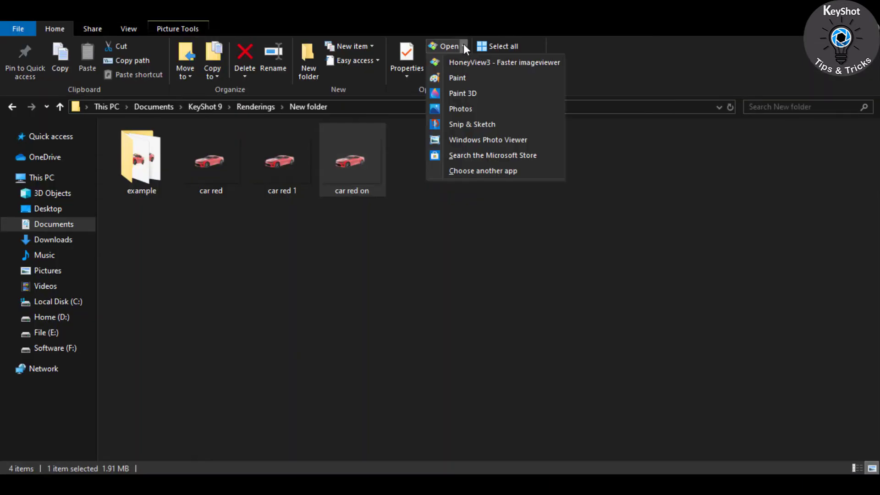
click(463, 101)
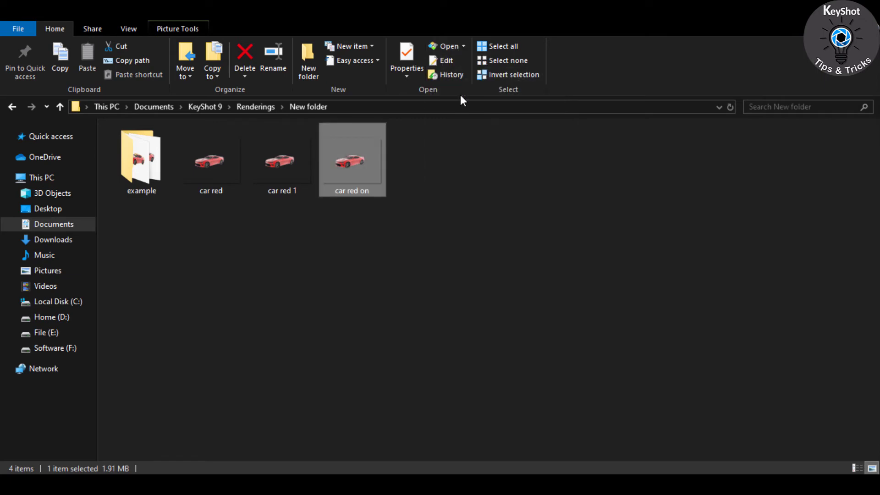
double_click(352, 159)
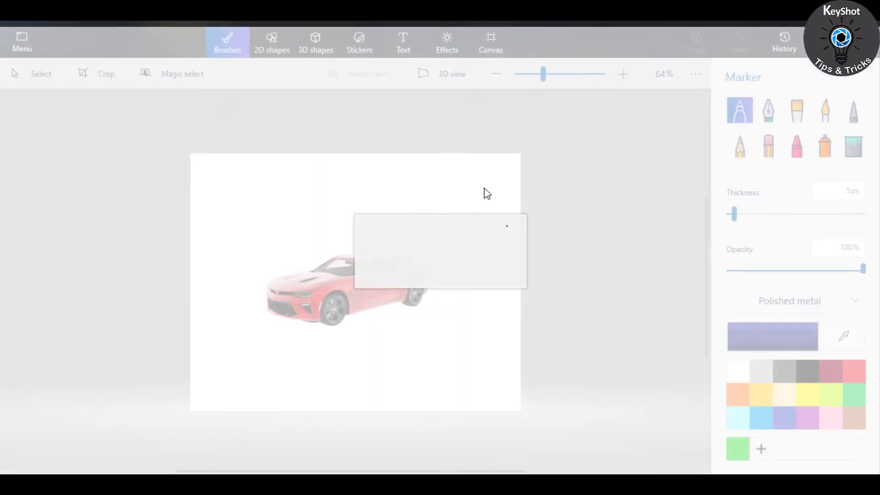
Step: Turn on Transparent canvas and save the image as a copy, car red on 1
click(489, 41)
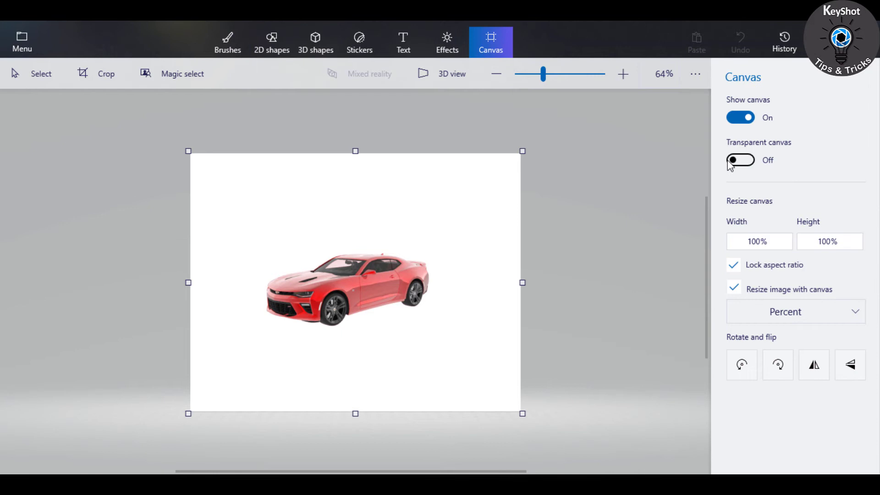
click(740, 160)
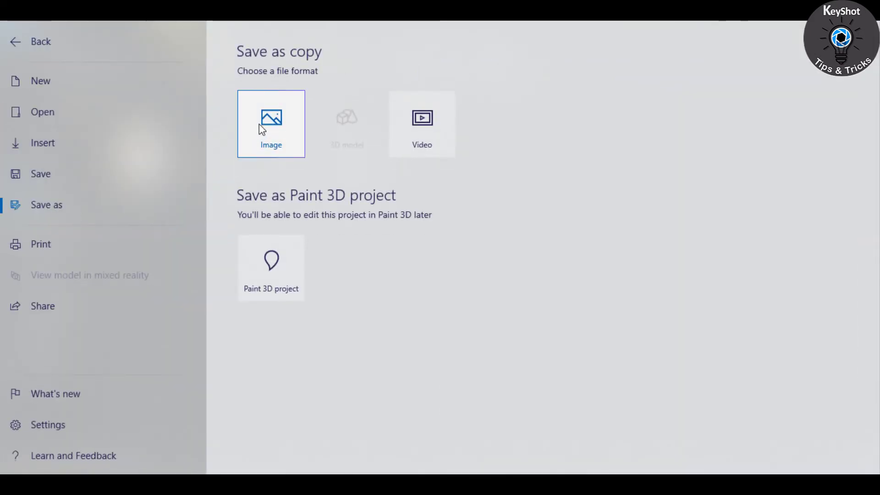
click(270, 123)
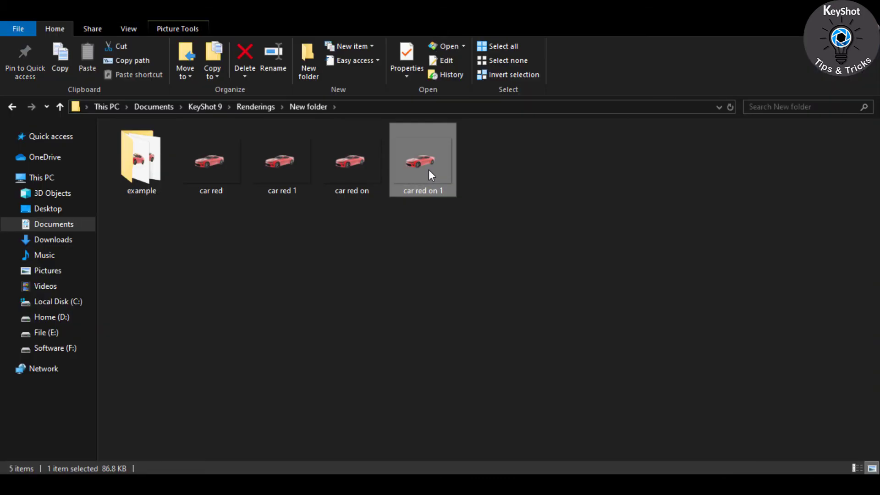
double_click(422, 162)
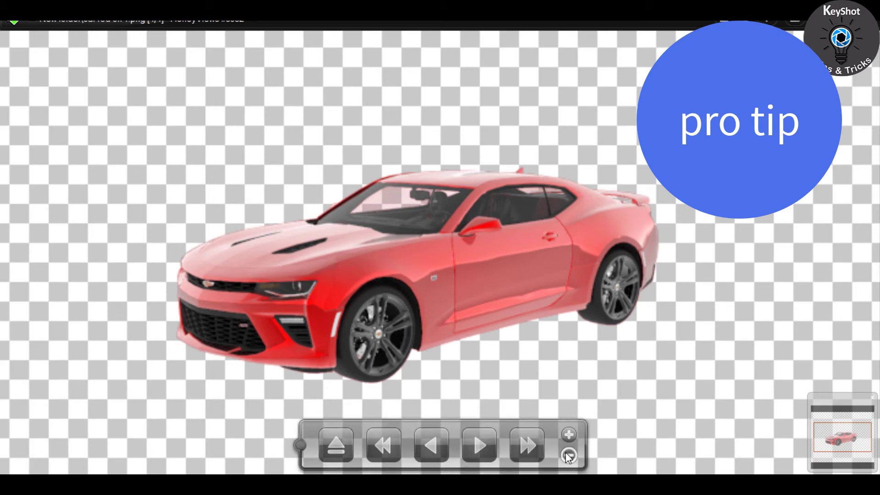
click(567, 455)
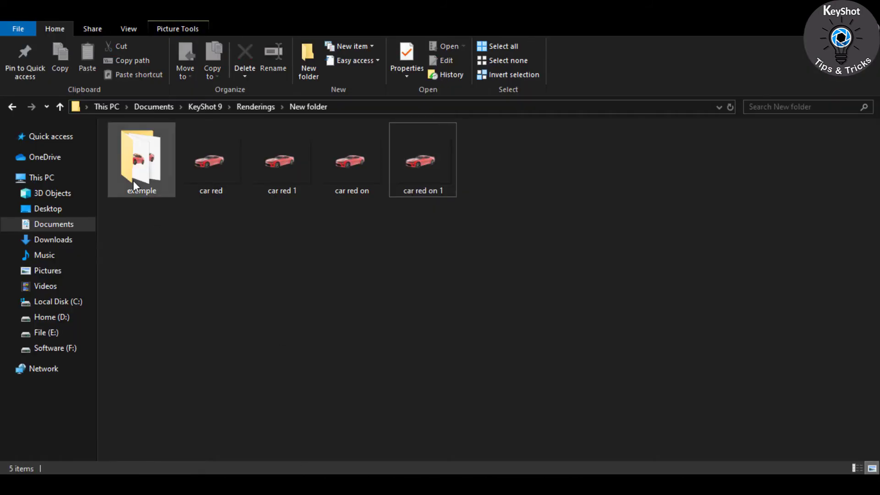
Step: Browse the example folder from black non tr, comparing black-background and transparent Camaro renders
double_click(141, 160)
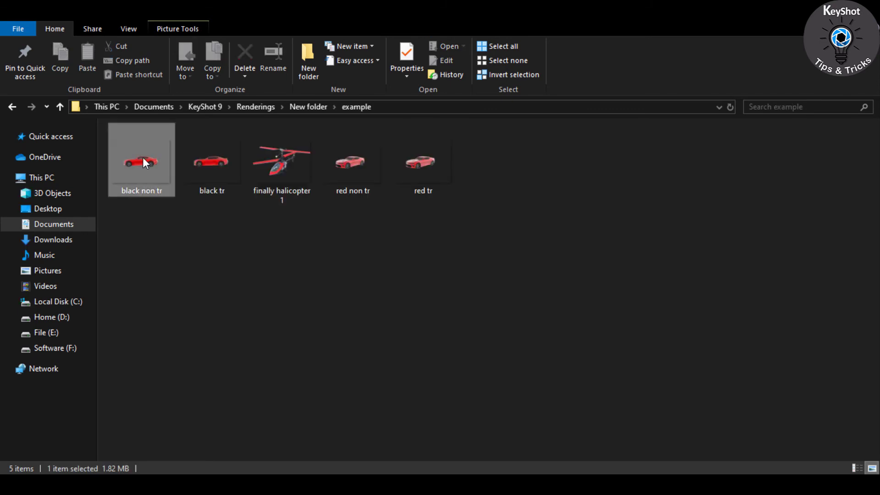
double_click(141, 162)
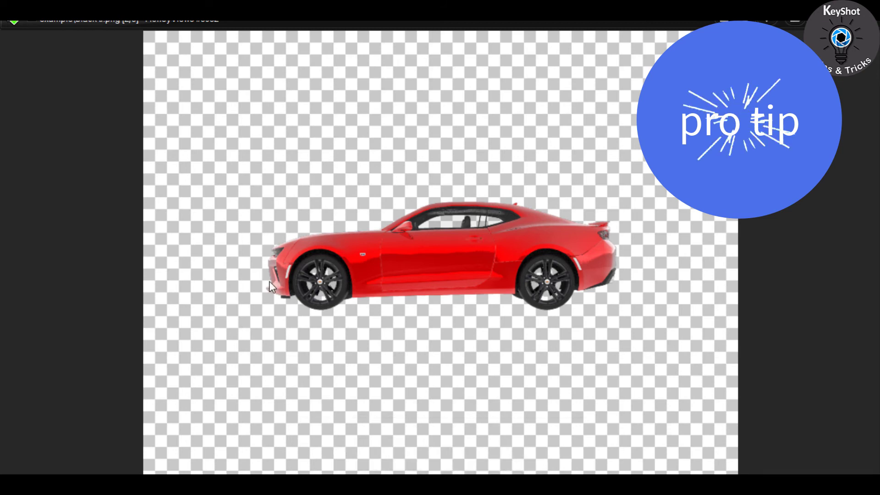
mouse_move(595, 277)
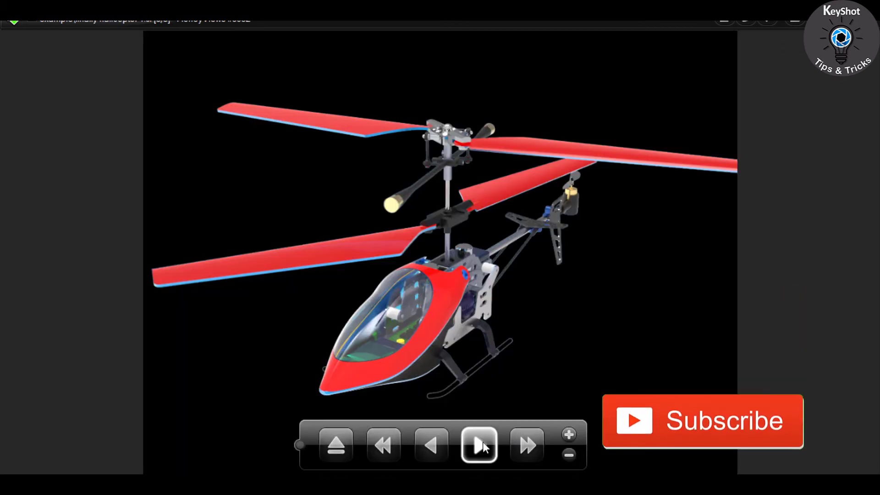
click(478, 445)
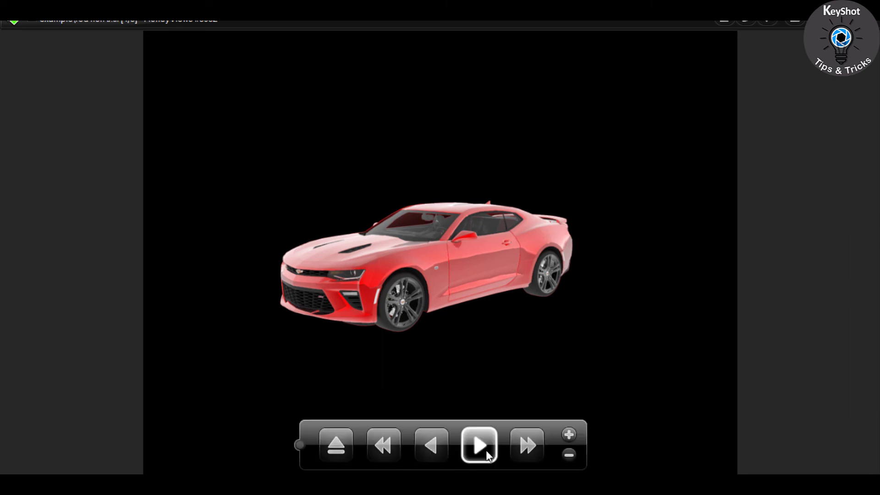
click(478, 444)
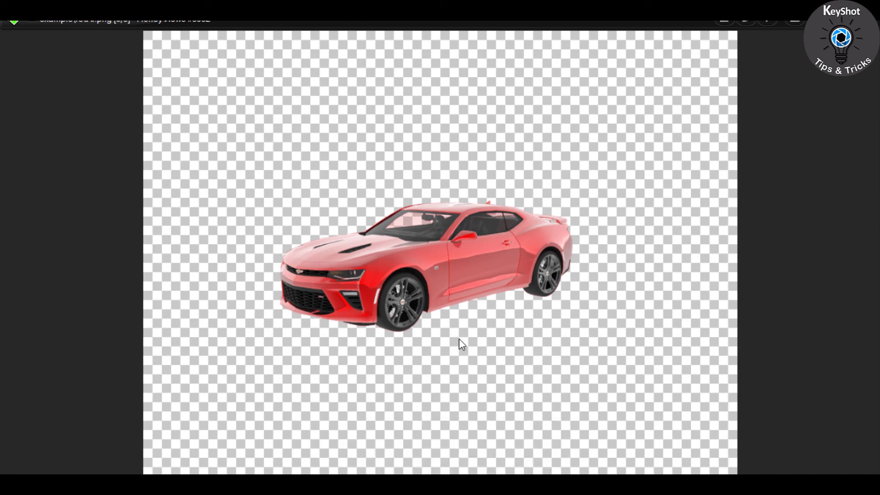
scroll(up, 3)
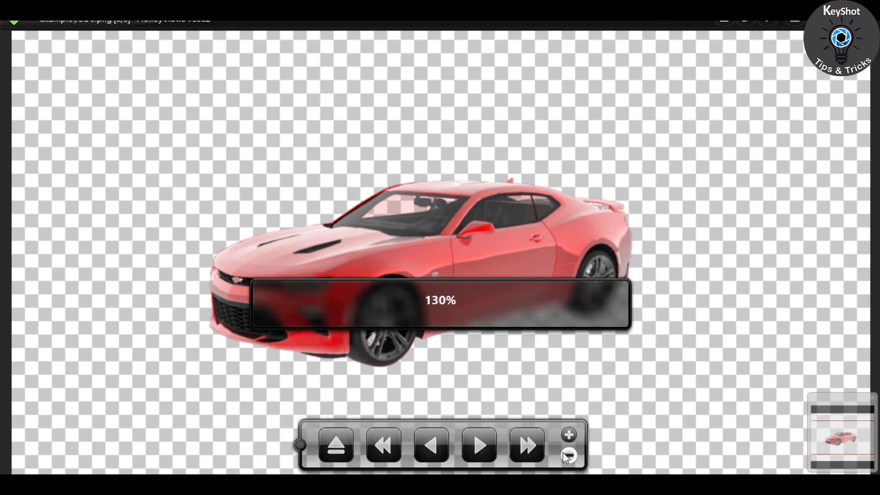
click(568, 455)
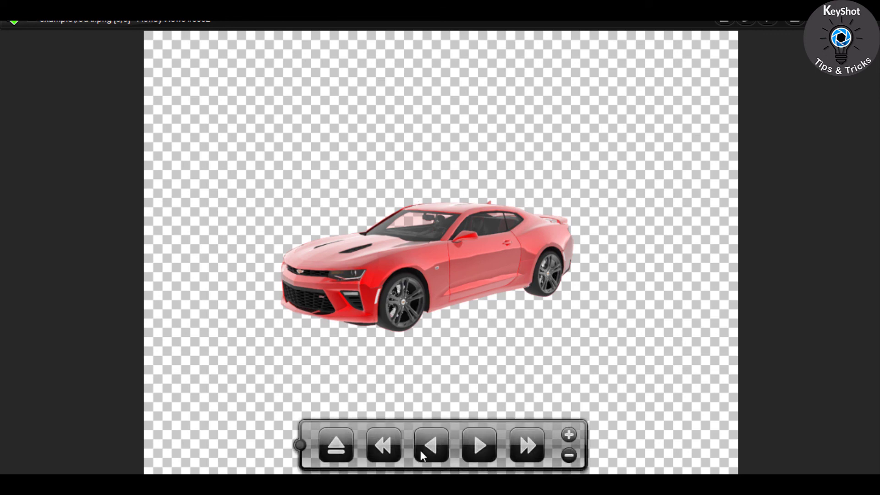
click(431, 445)
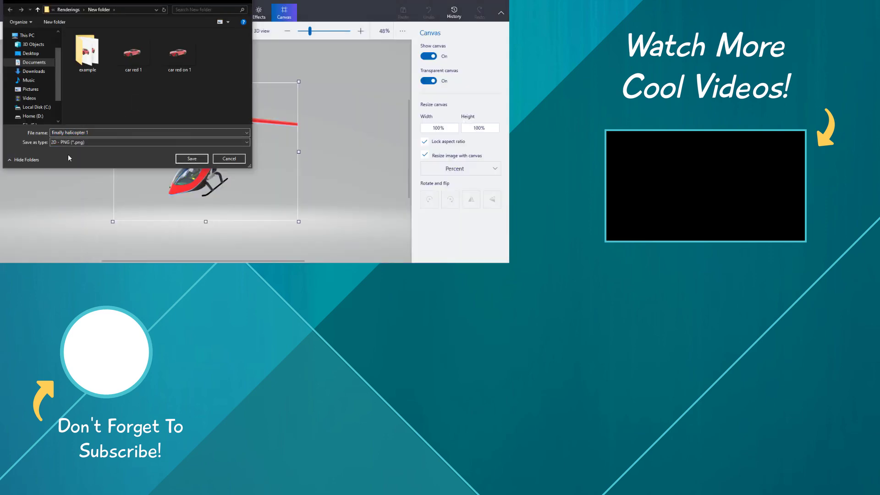
Step: Save the helicopter as a 2D PNG copy named finally halicopter with transparency
text(a)
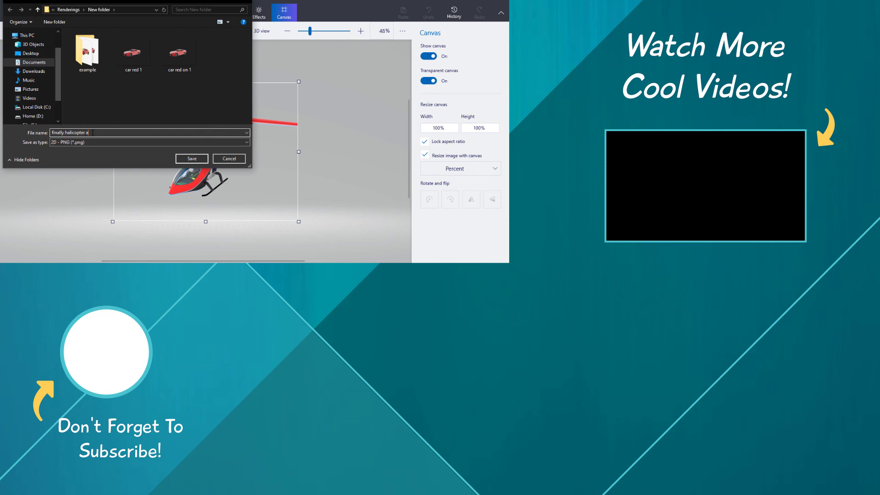
click(191, 158)
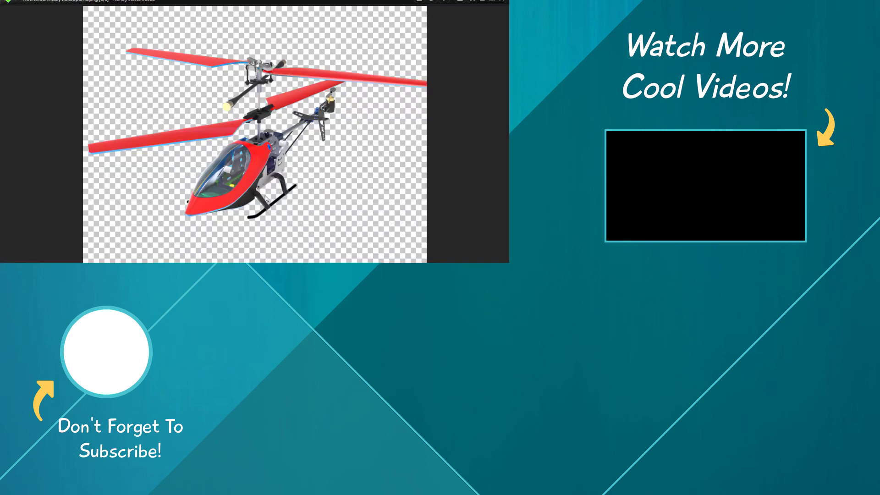
mouse_move(382, 168)
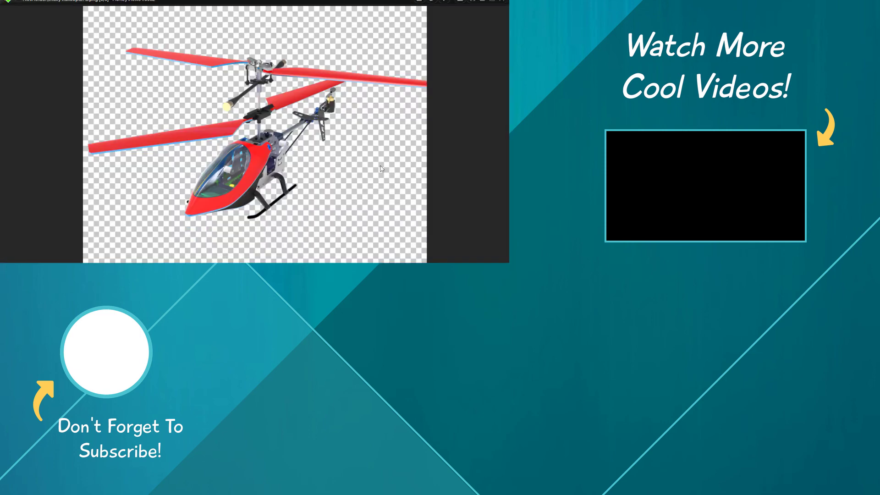